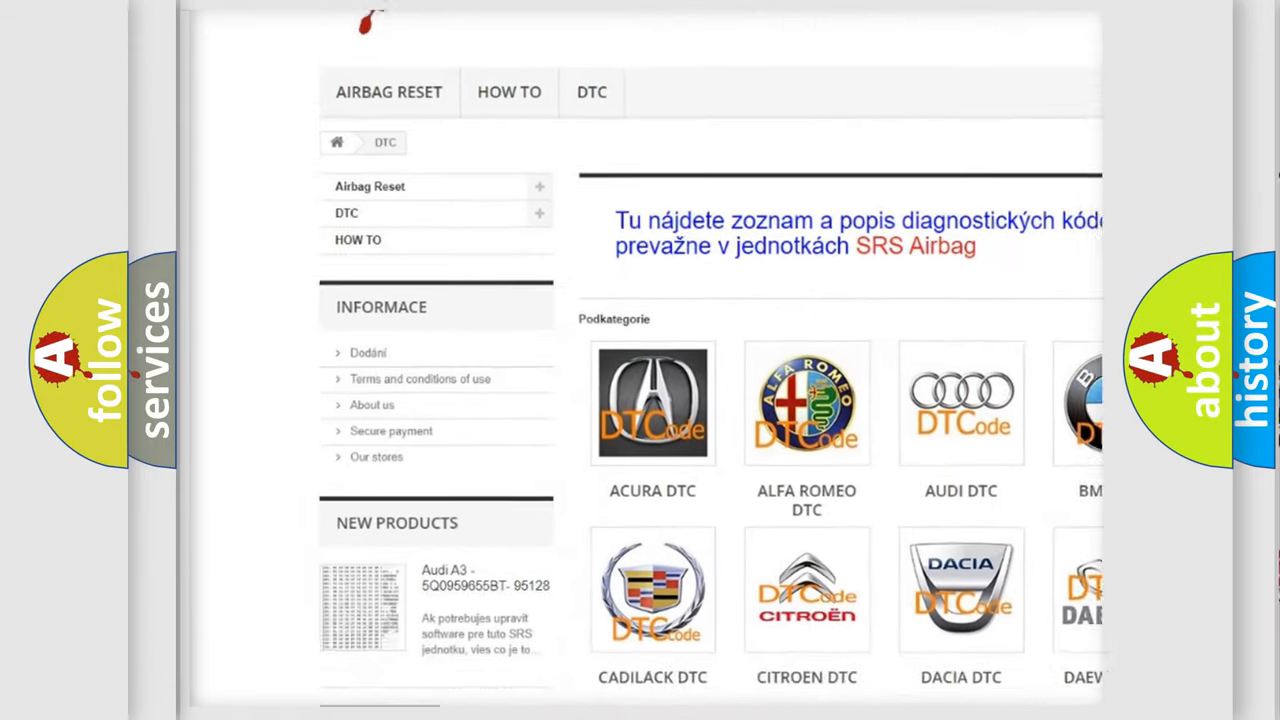
scroll(down, 3)
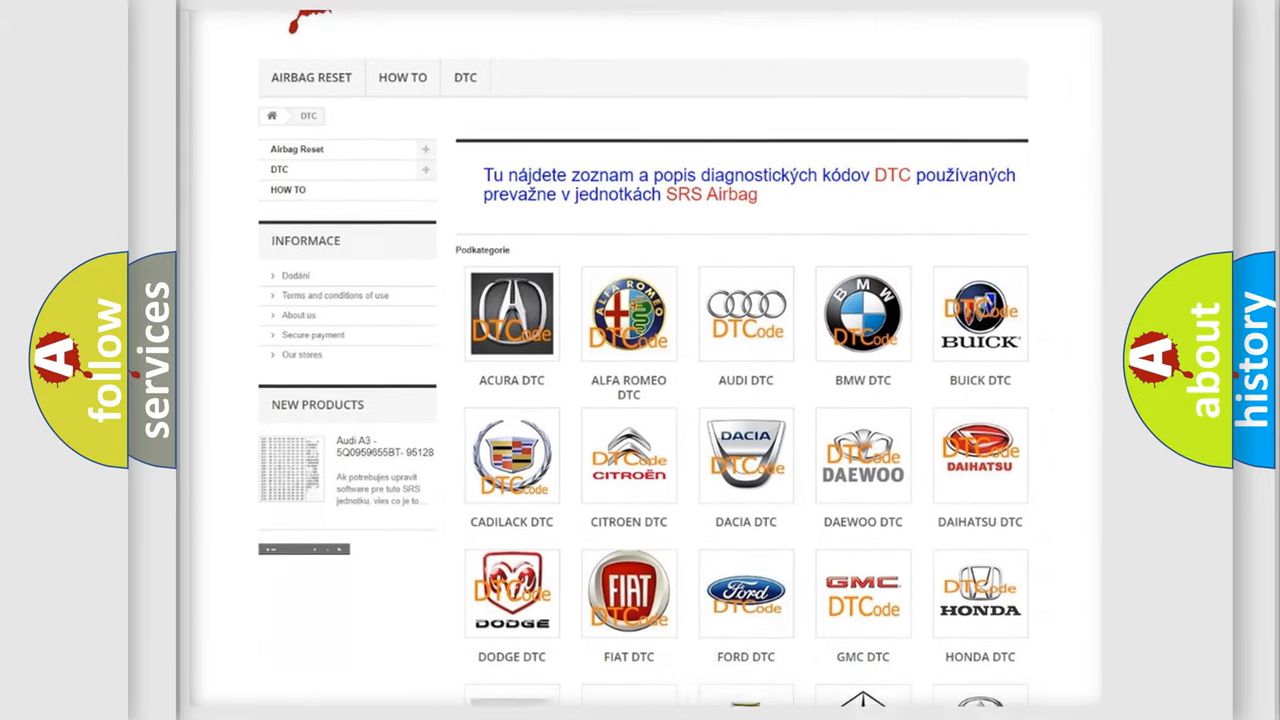
scroll(down, 3)
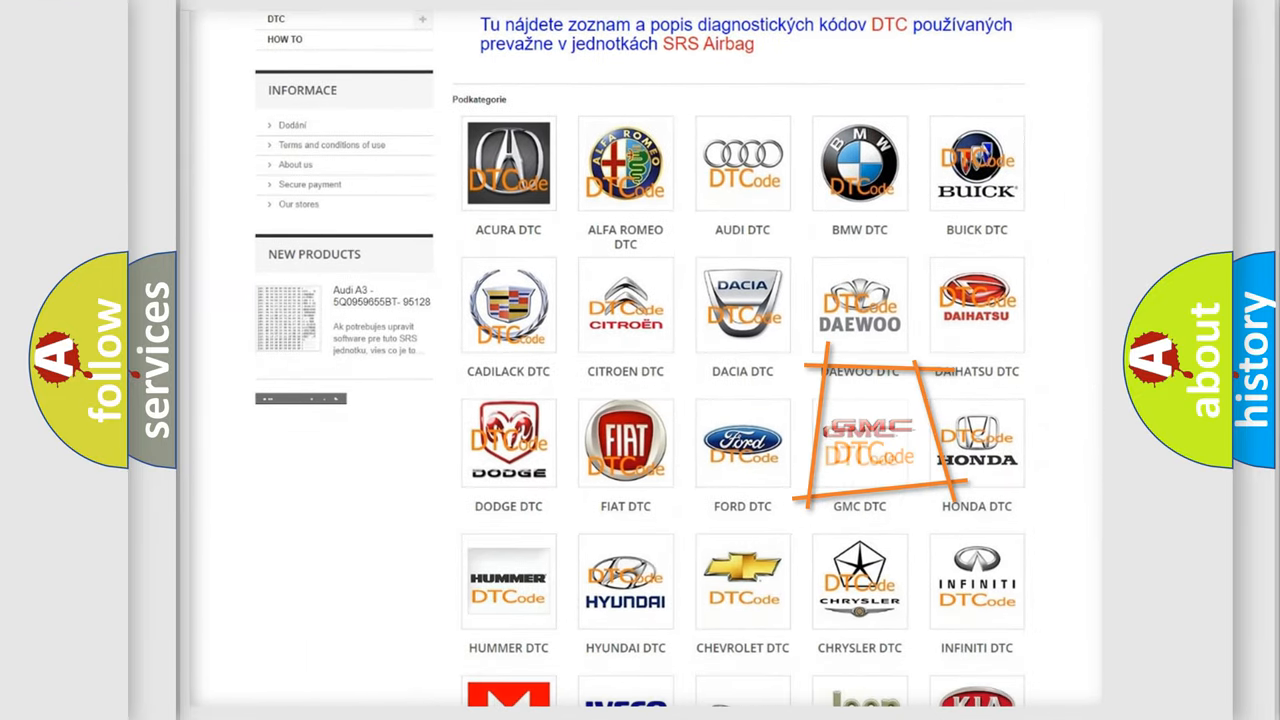